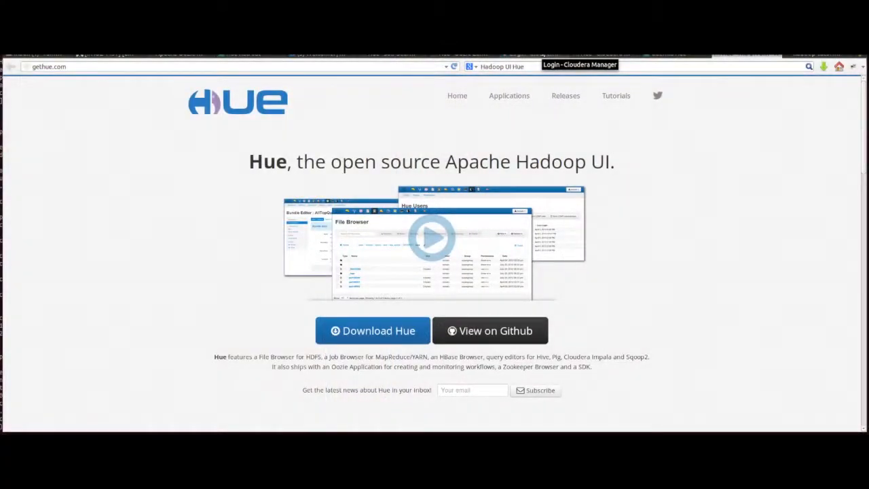
Log in to Cloudera Manager as admin from its login tab.
click(580, 65)
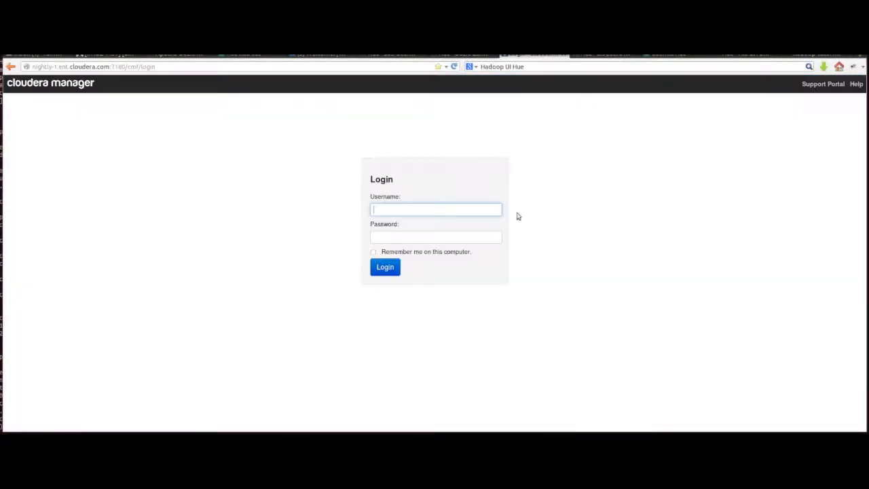
text(admin)
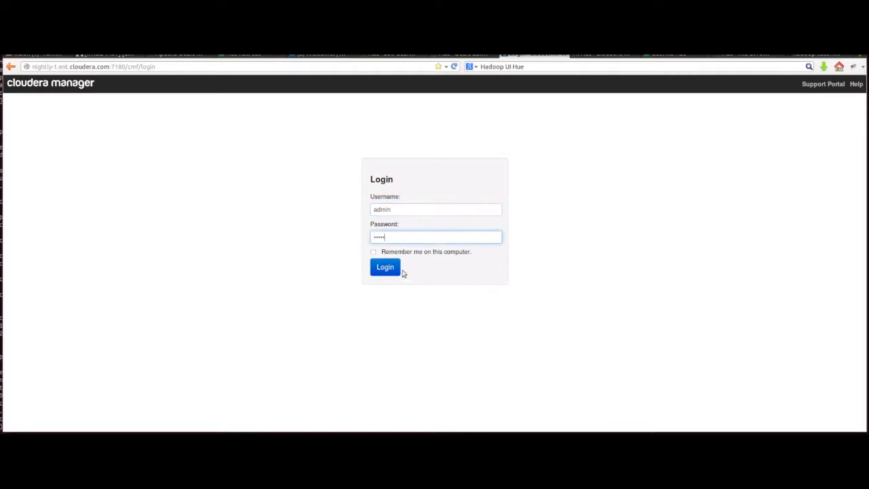
click(385, 267)
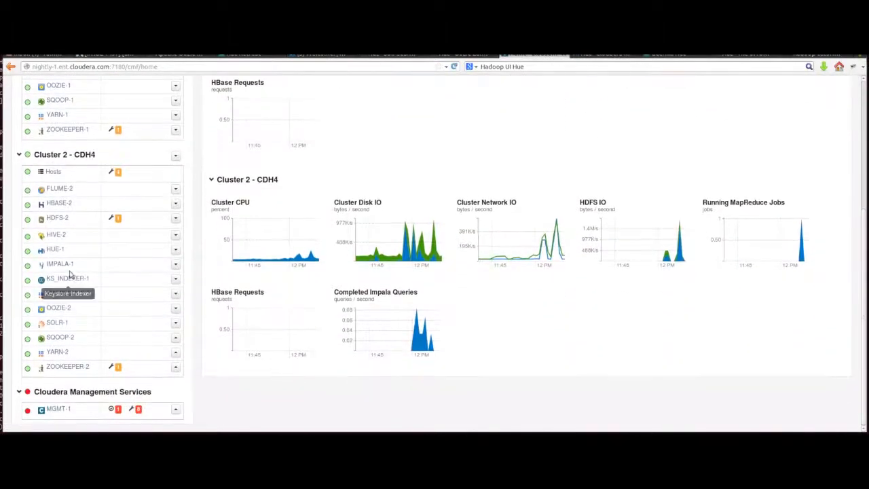
click(58, 264)
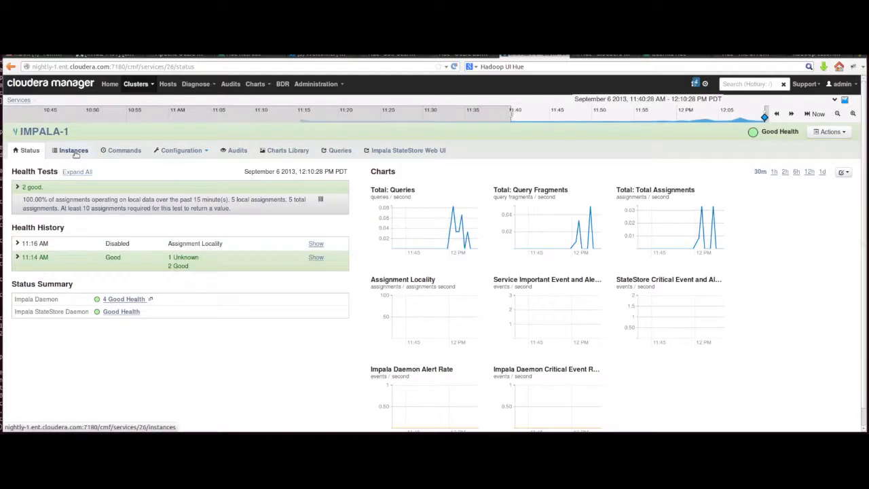
click(73, 151)
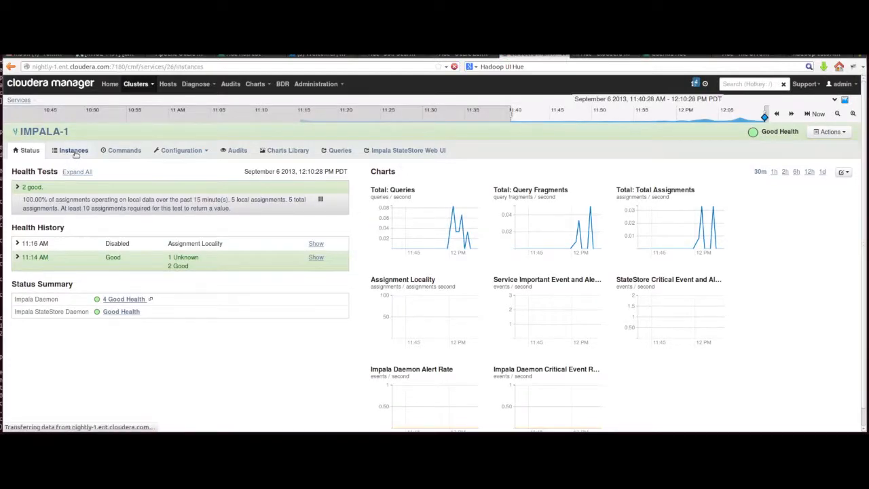
click(73, 150)
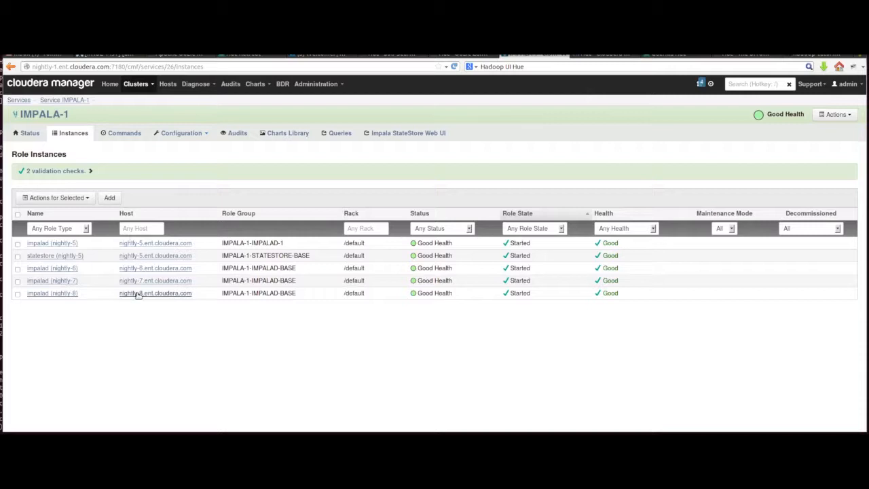
click(29, 133)
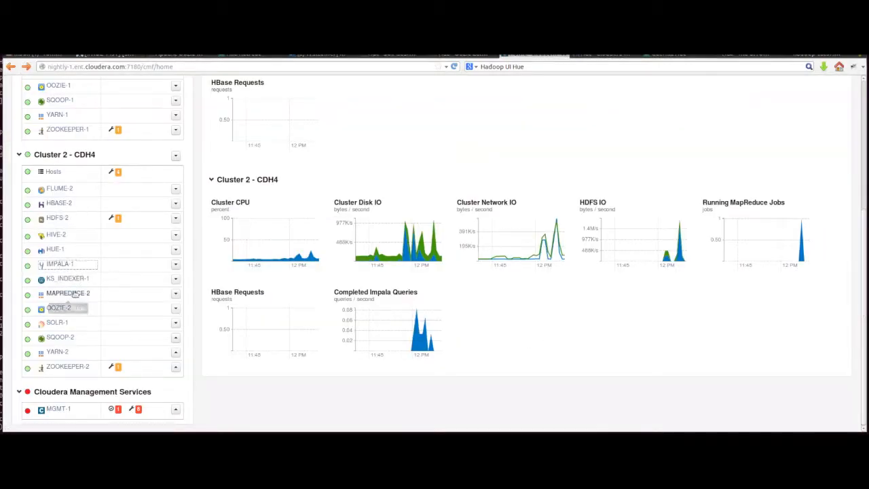
click(67, 294)
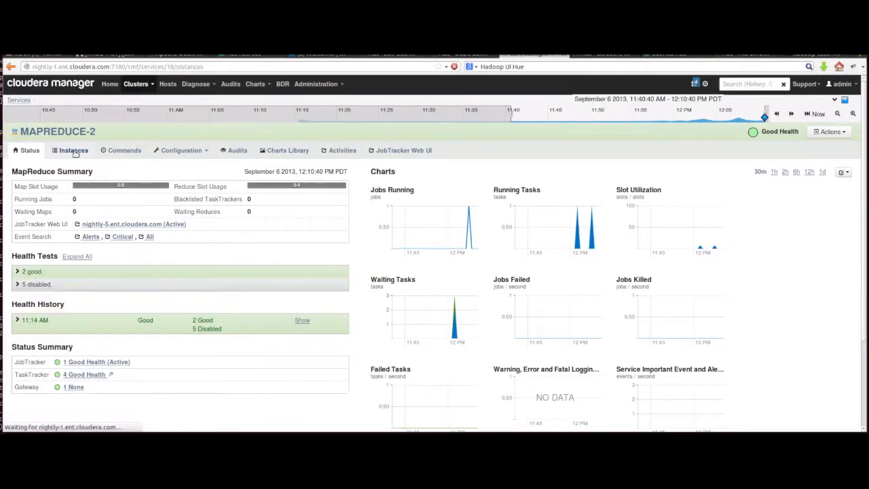
click(73, 150)
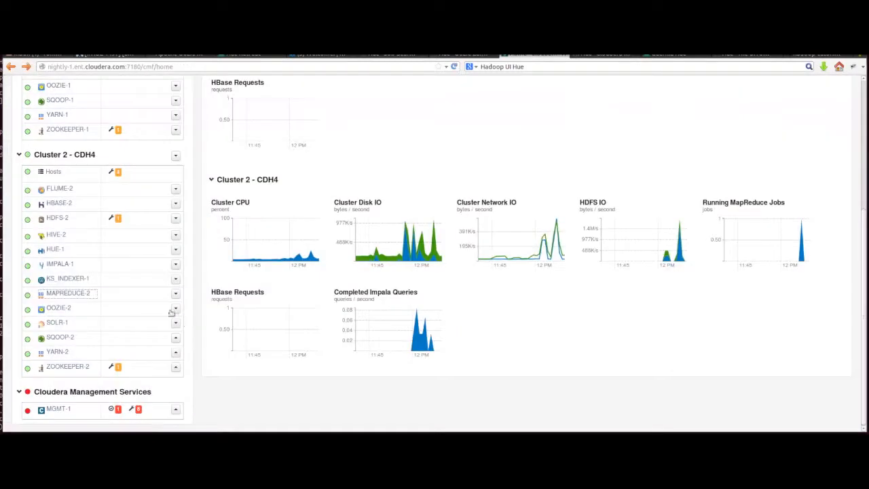
Open HUE-1's Hue Web UI link and sign in to Hue.
click(56, 249)
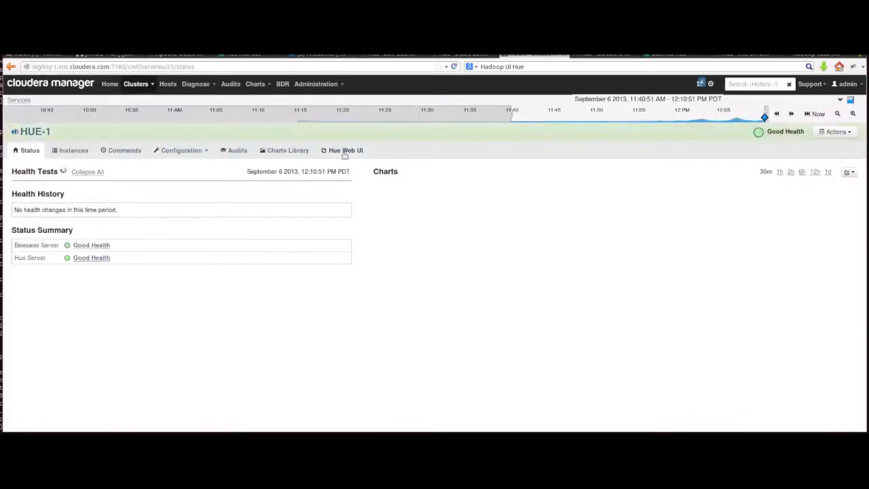
click(346, 150)
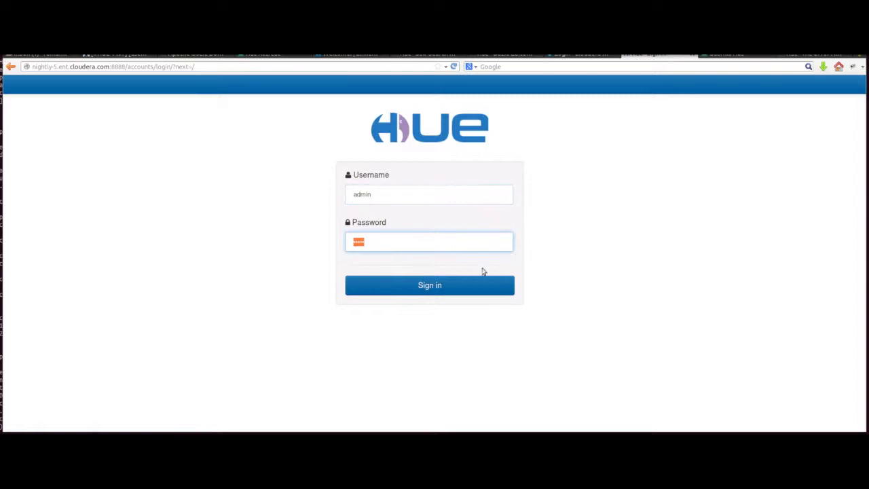
click(430, 286)
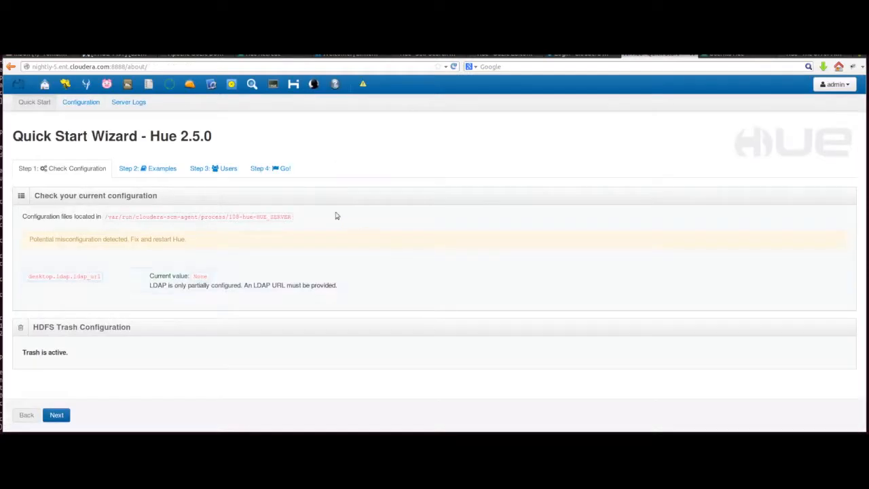
mouse_move(87, 85)
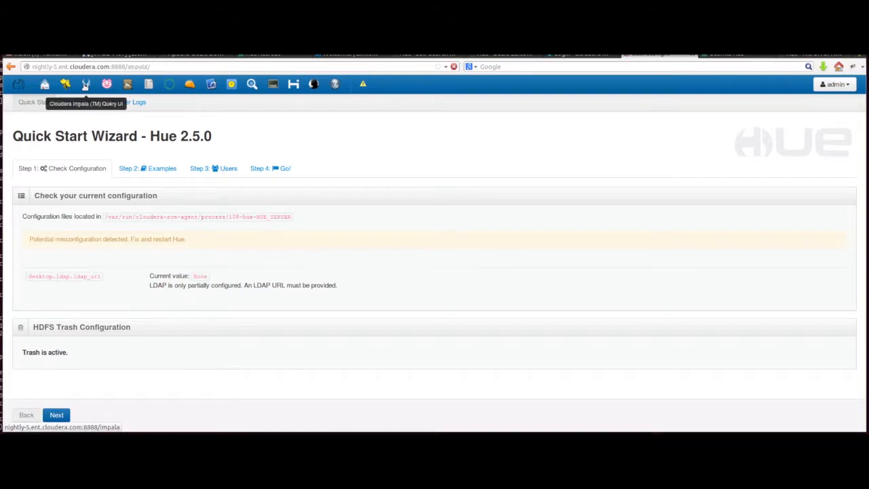
Open the Impala Query Editor, add then discard a session setting, and refresh the catalog.
click(86, 84)
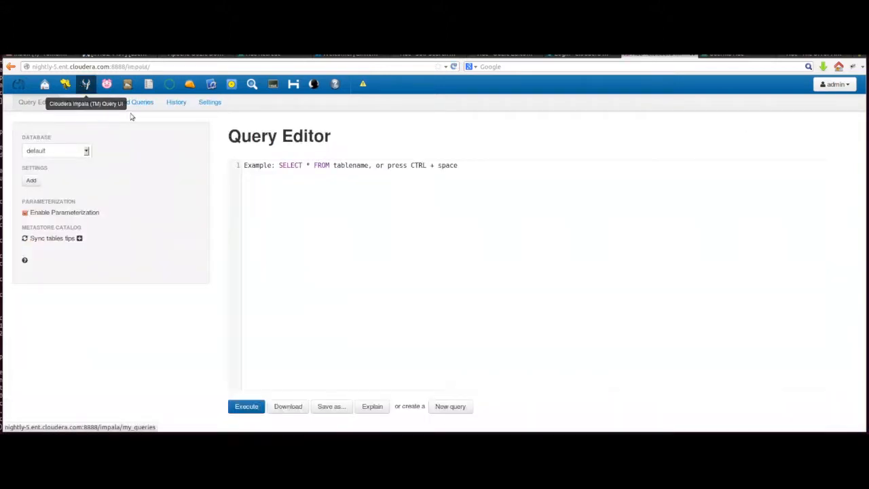
mouse_move(129, 134)
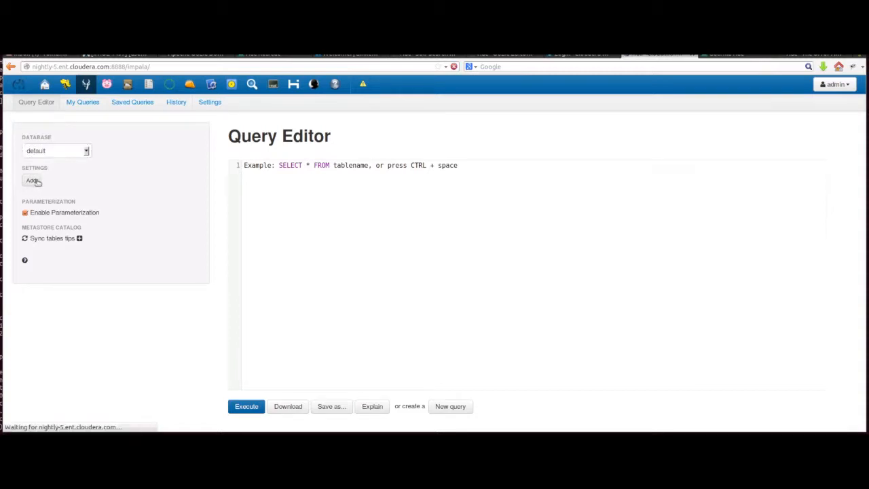
click(32, 180)
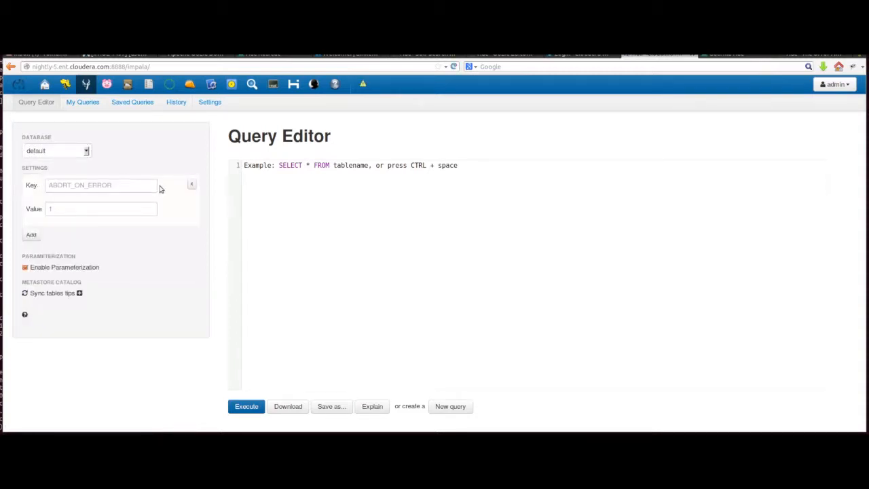
click(193, 184)
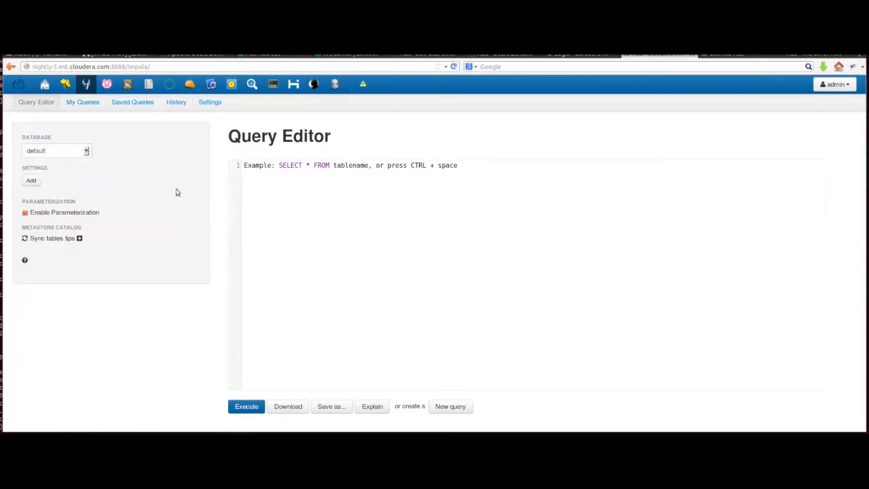
mouse_move(83, 211)
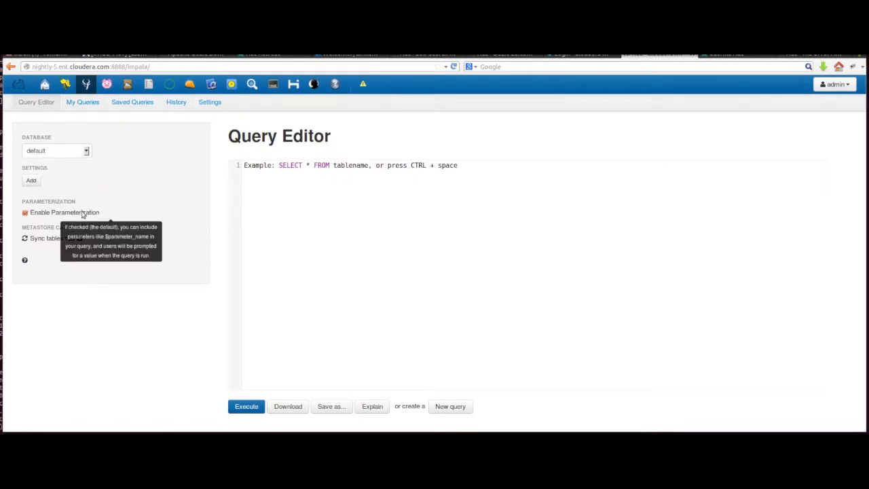
mouse_move(65, 227)
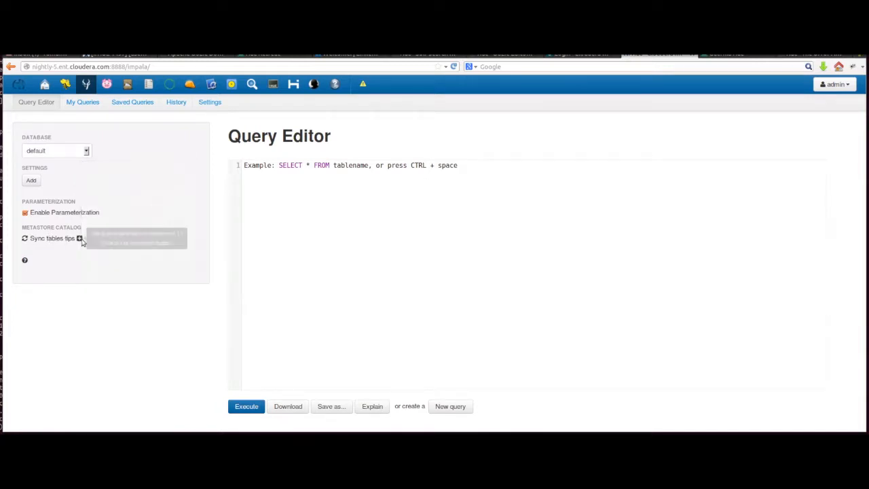
mouse_move(80, 238)
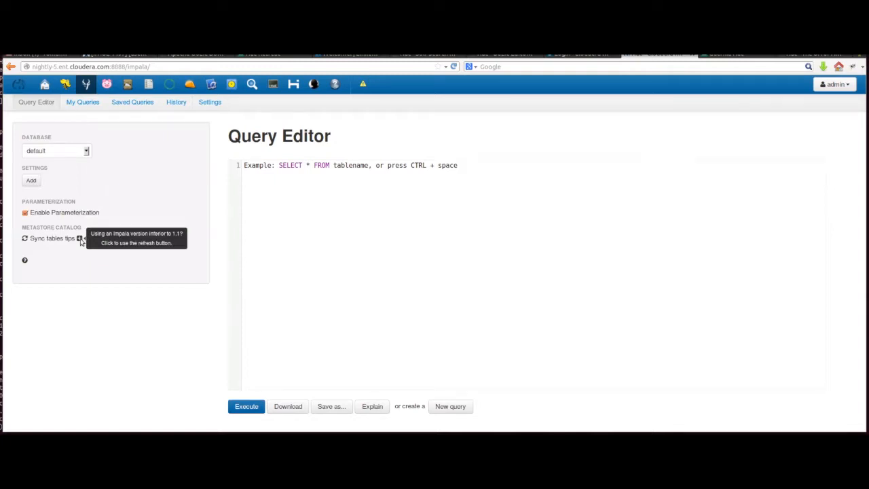
click(78, 238)
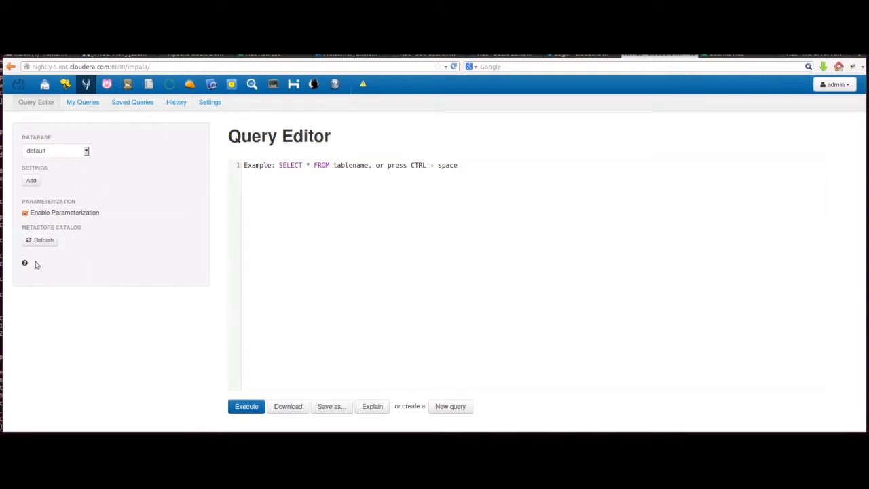
click(24, 263)
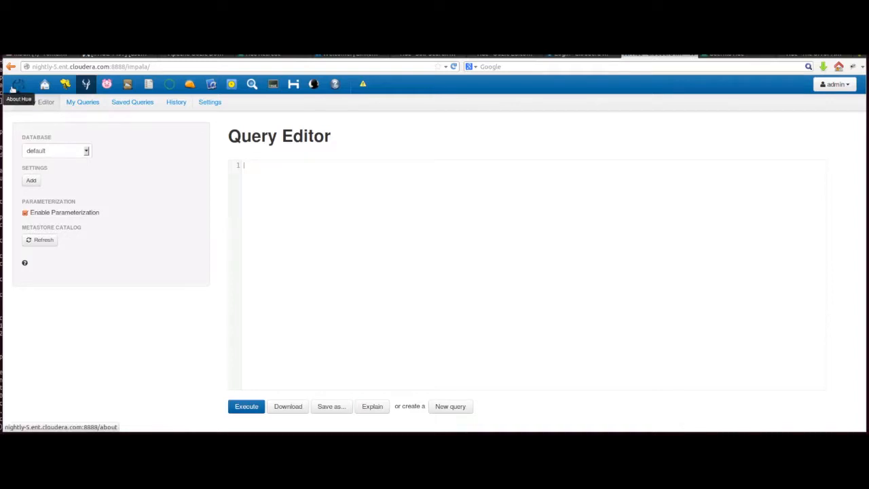
Install the Beeswax (Hive UI) examples from the wizard's Step 2: Examples.
click(18, 84)
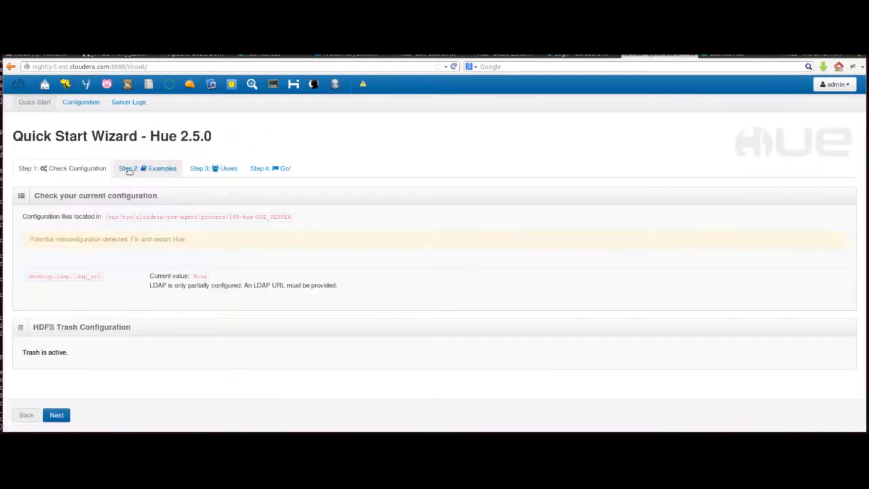
click(147, 168)
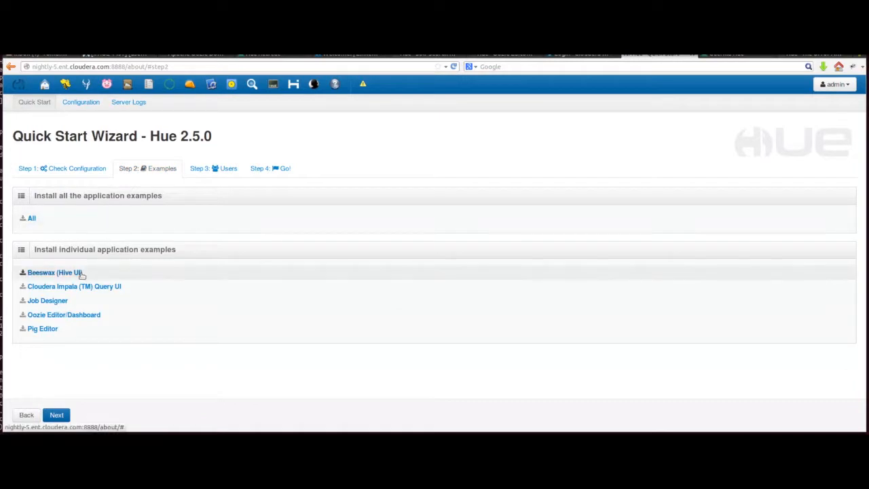
click(73, 287)
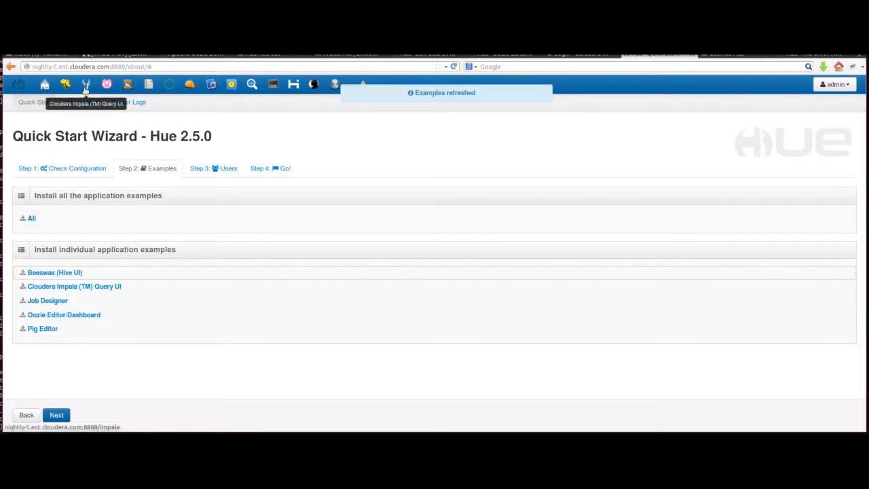
Copy the saved 'Sample: Salary growth' Impala query and rename it 'Sample: Salary growth top'.
click(102, 84)
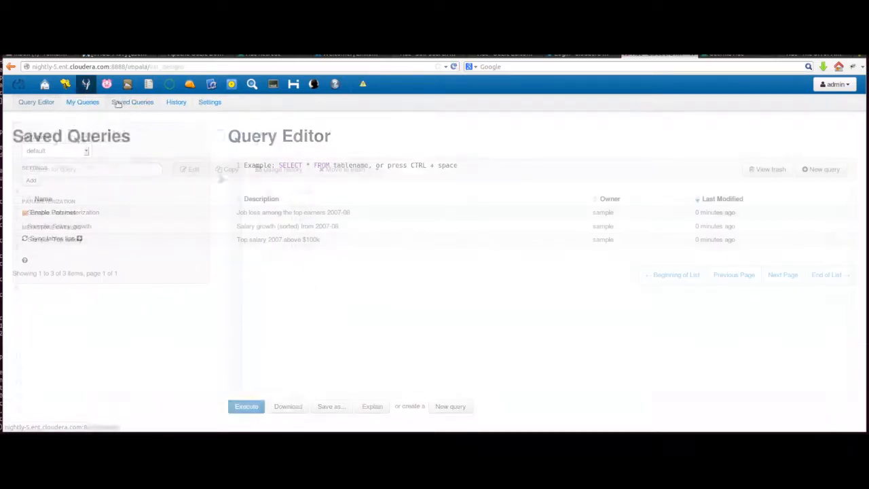
click(18, 226)
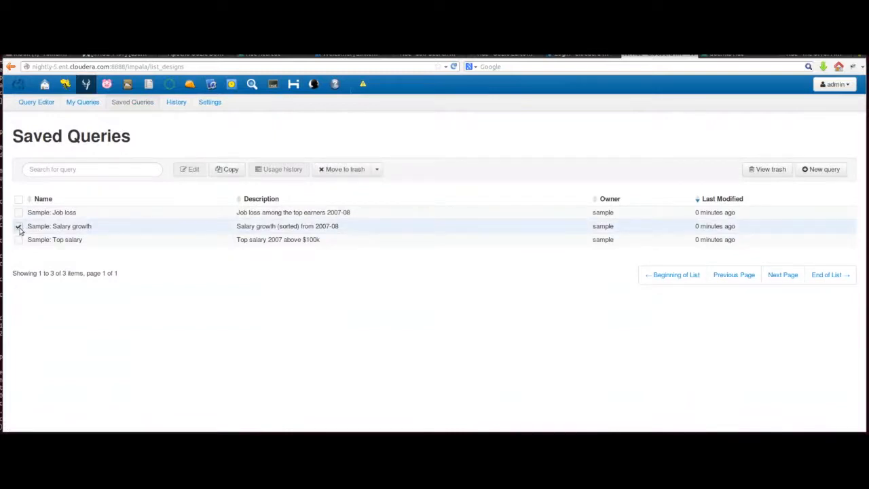
click(227, 169)
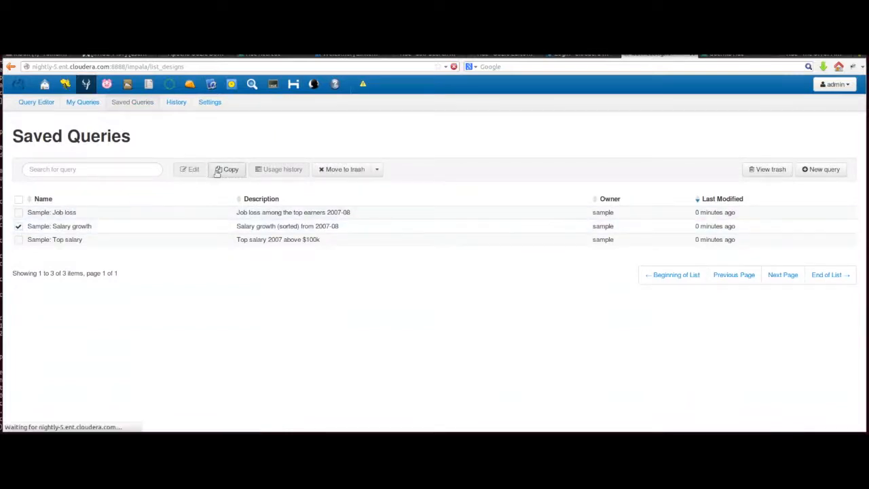
click(227, 169)
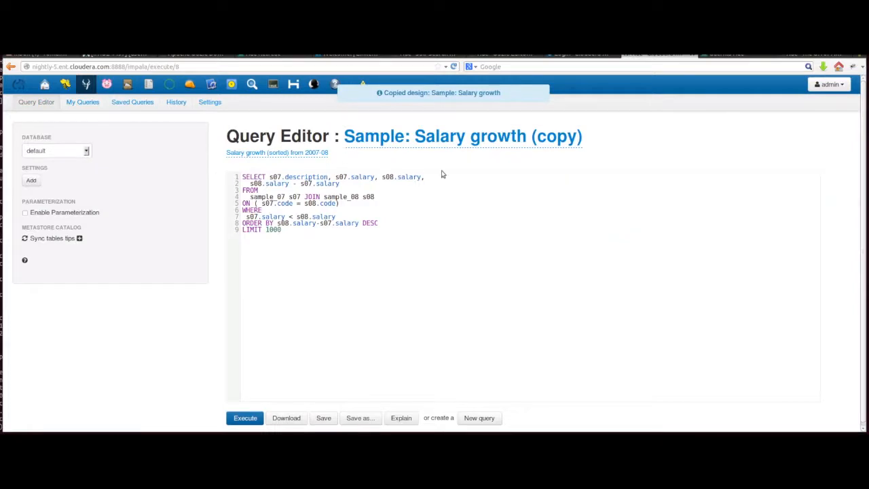
mouse_move(530, 141)
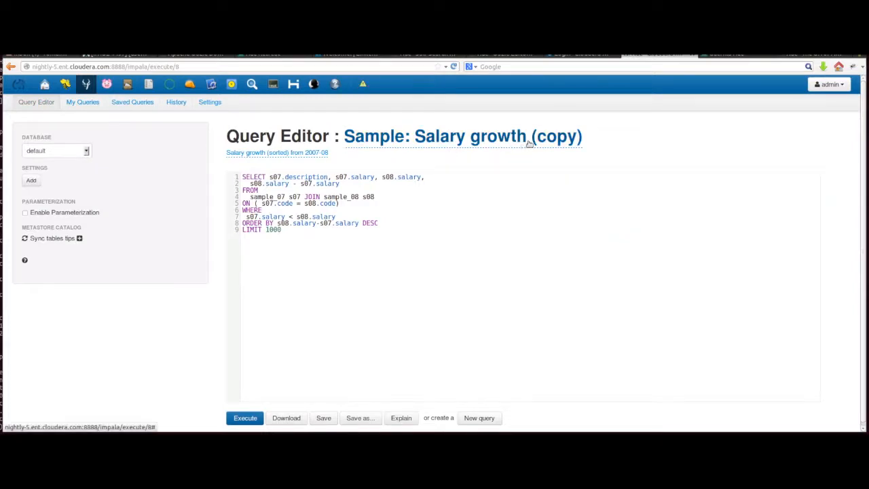
click(462, 135)
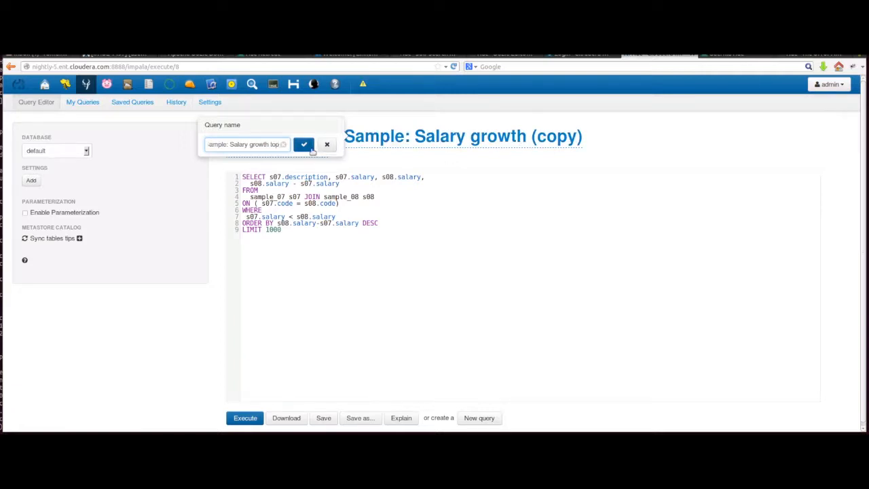
click(304, 144)
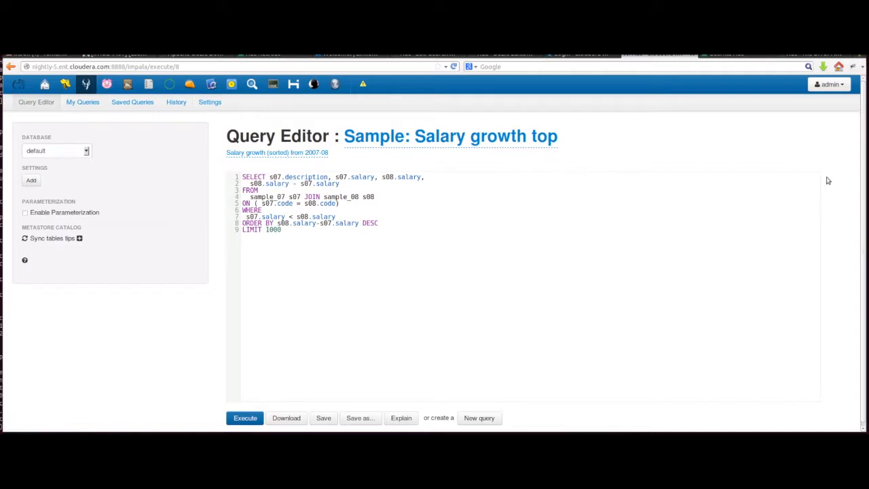
mouse_move(865, 180)
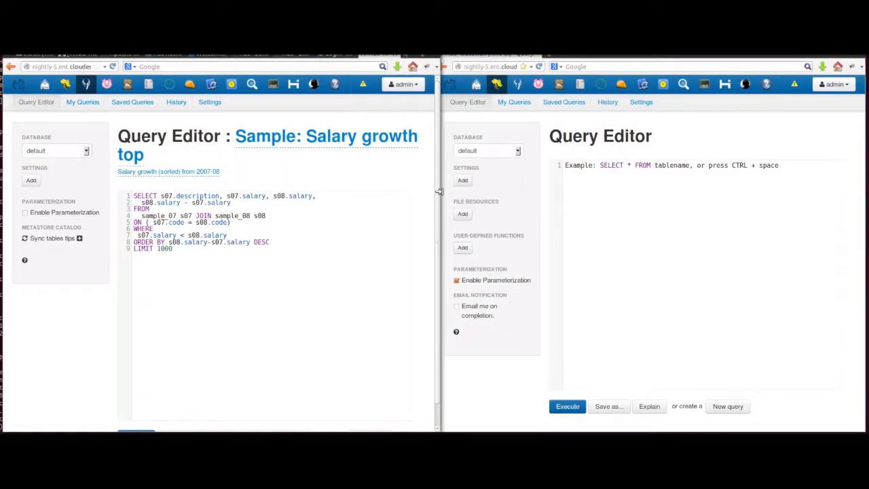
mouse_move(495, 83)
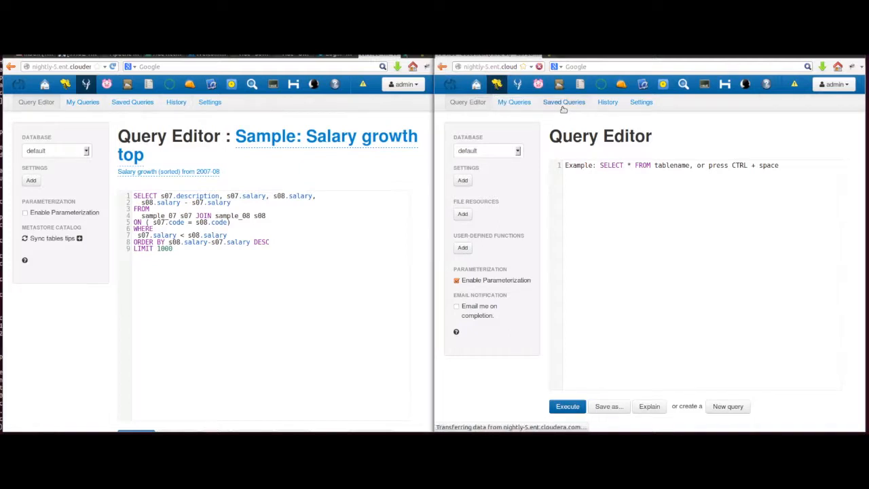
Open the saved 'Sample: Salary growth' query in the Hive editor beside Impala.
click(564, 102)
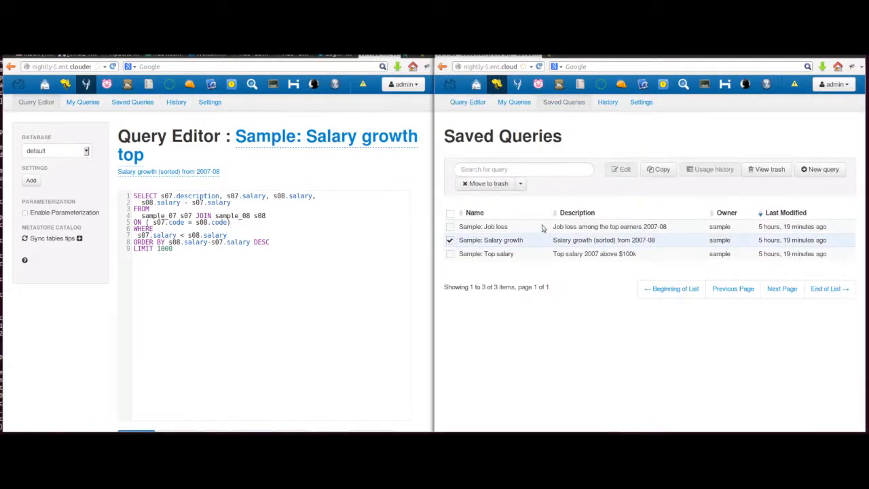
click(659, 169)
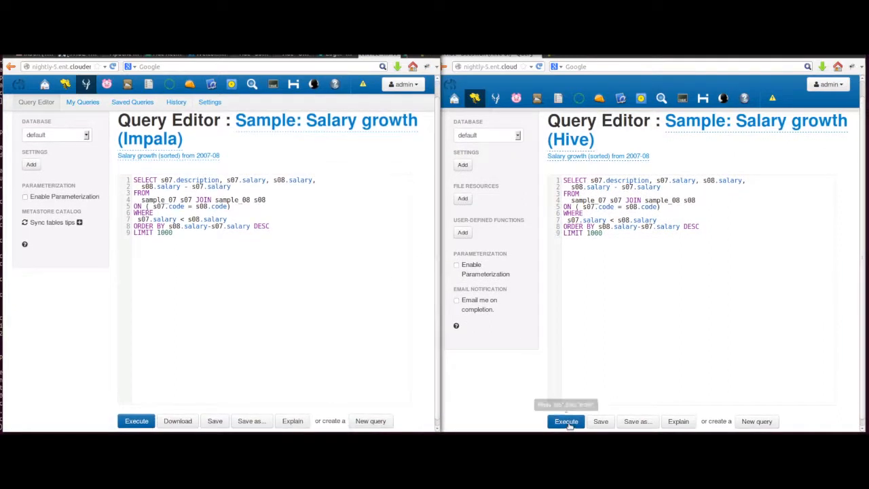
Execute the Salary growth query in the Hive editor and then in Impala.
click(565, 421)
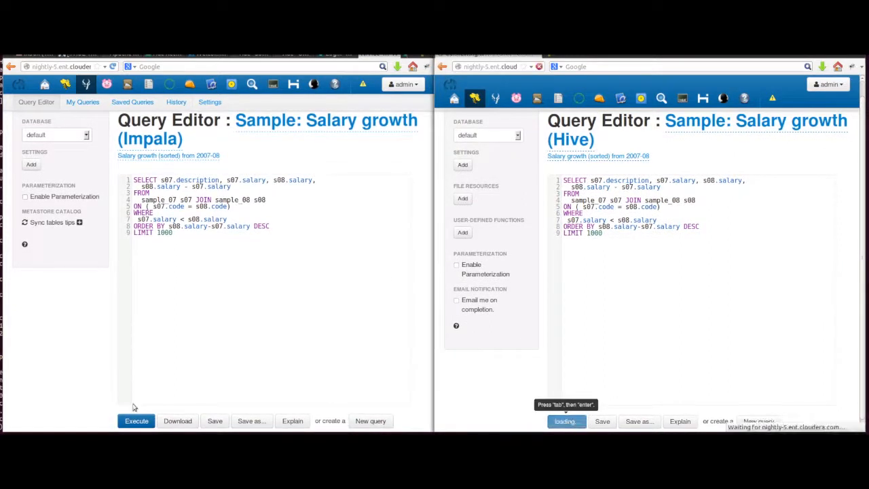
click(565, 422)
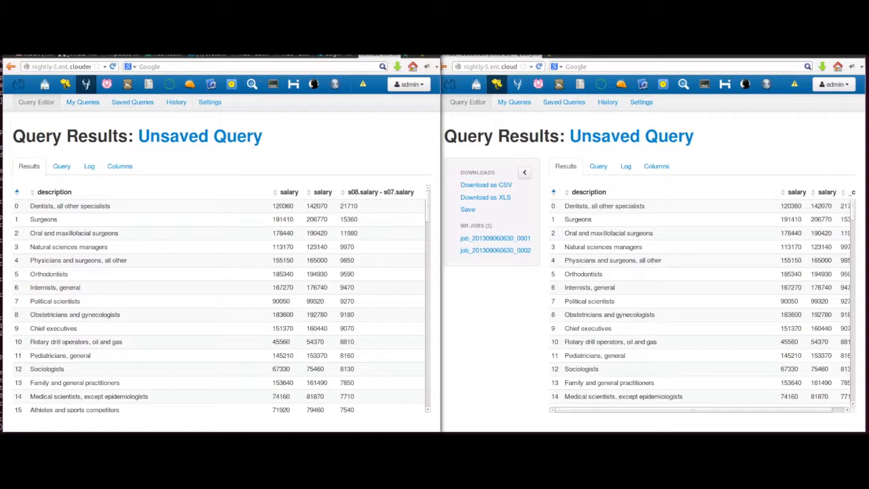
mouse_move(652, 252)
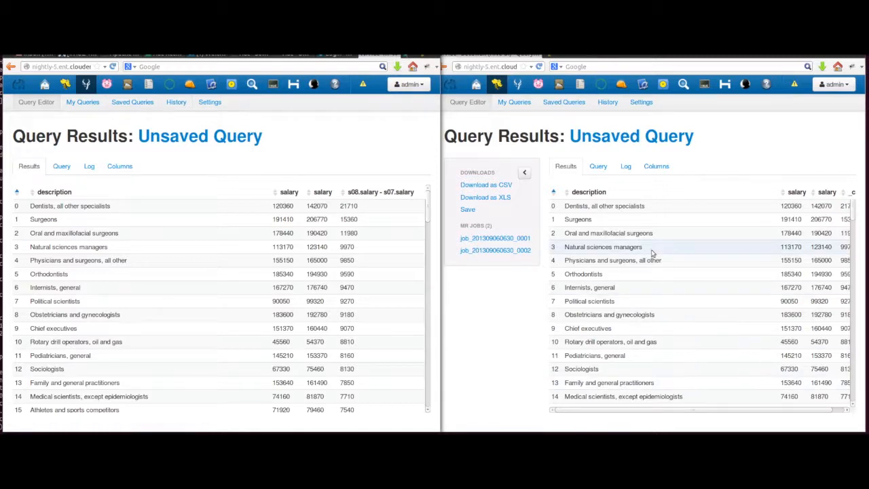
mouse_move(369, 315)
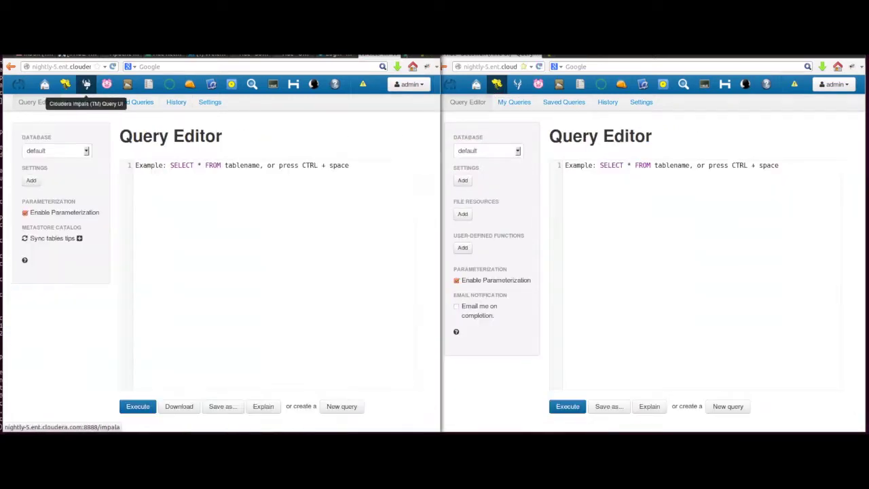
Run 'show tables' and then 'invalidate metadata' in the Impala editor.
text(show)
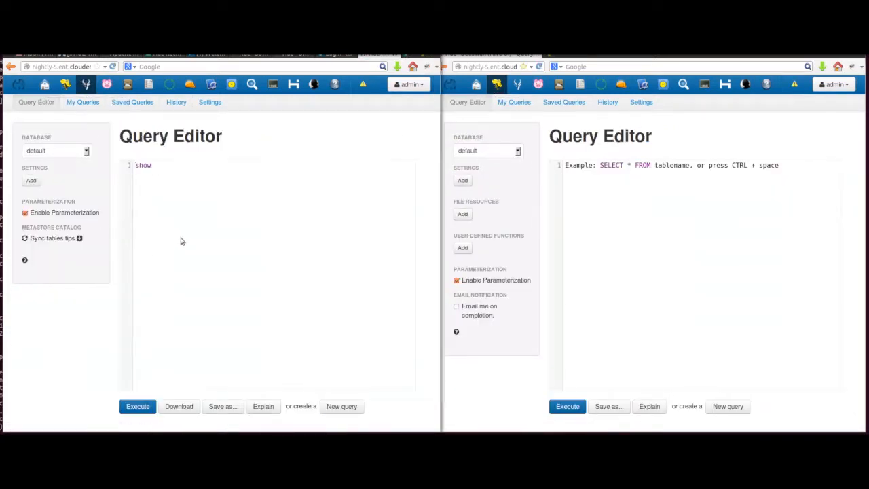
click(137, 406)
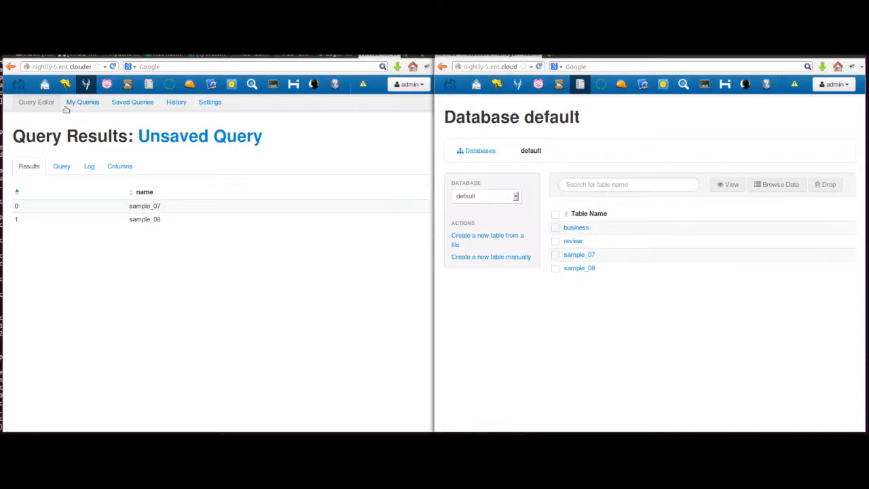
click(36, 102)
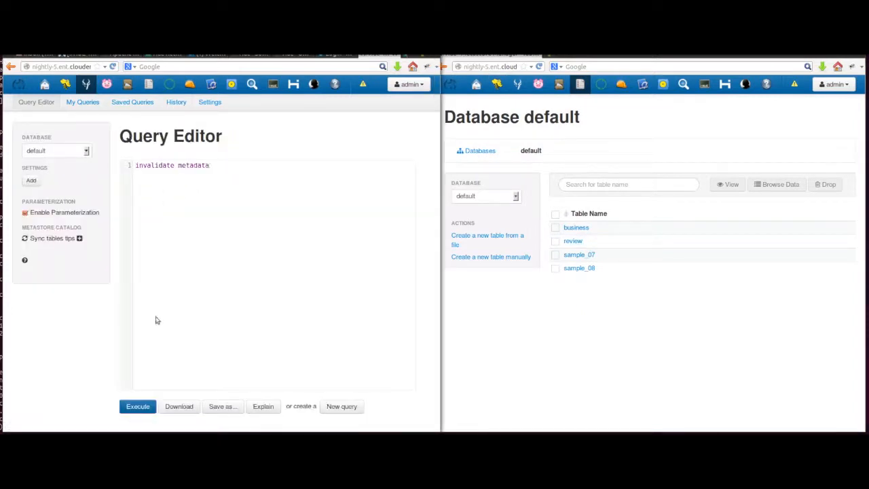
click(137, 406)
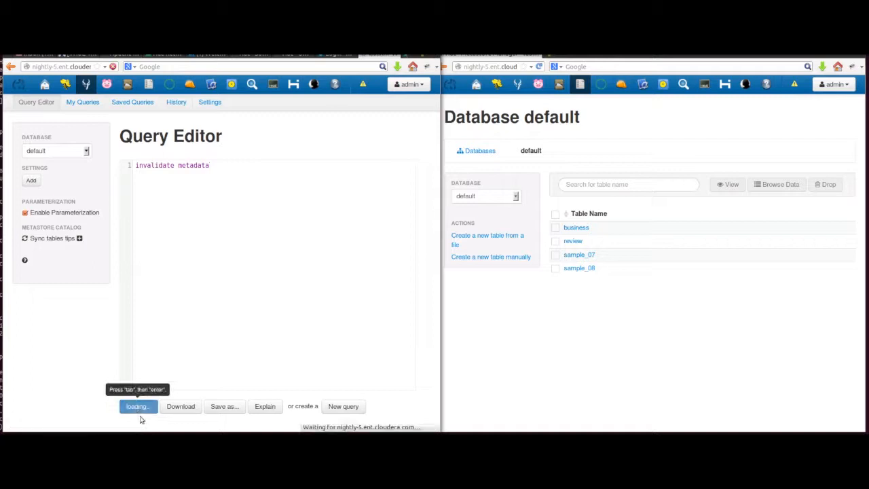
click(137, 406)
text(show)
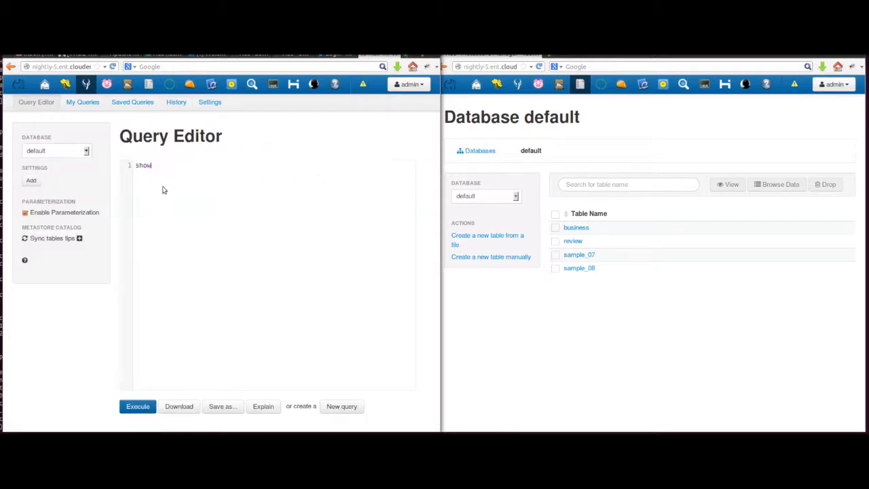
Run 'show tables' again, now listing business, review, sample_07 and sample_08.
text(tables)
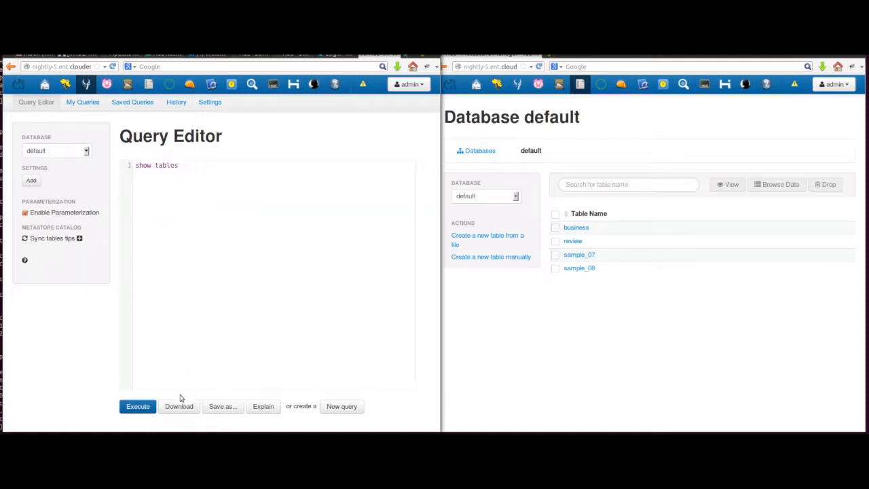
click(138, 406)
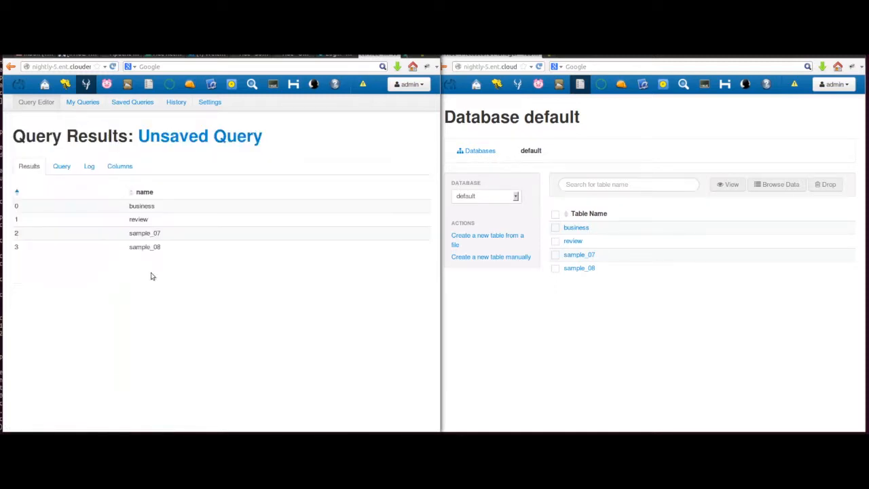
click(36, 102)
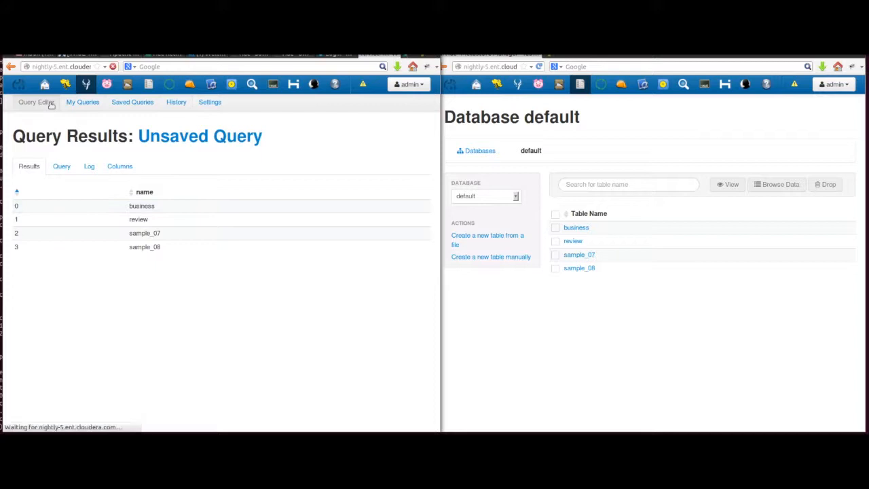
click(36, 101)
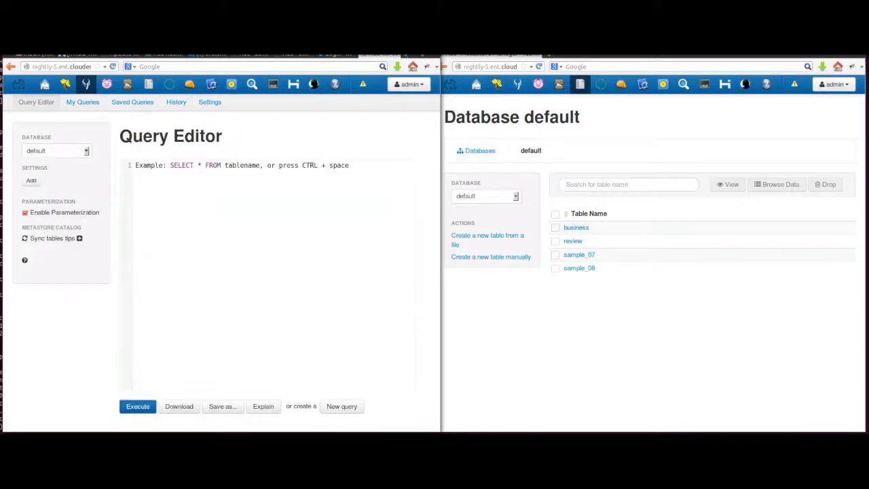
mouse_move(495, 84)
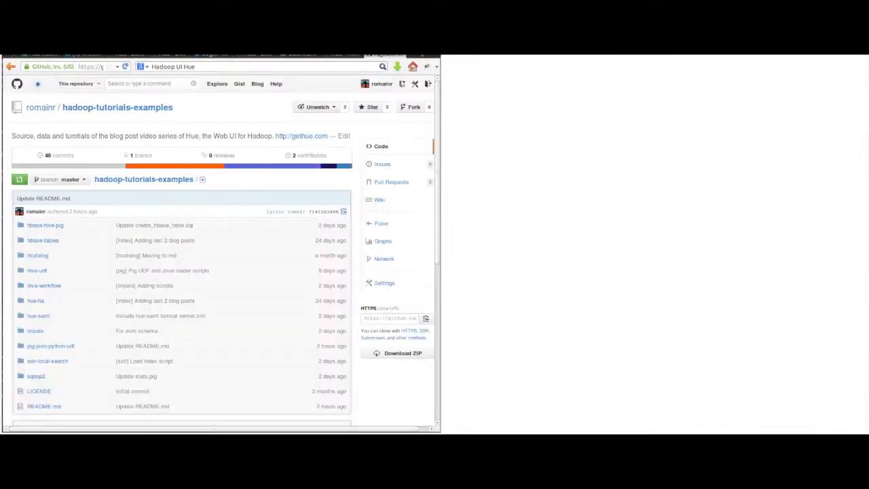
mouse_move(136, 114)
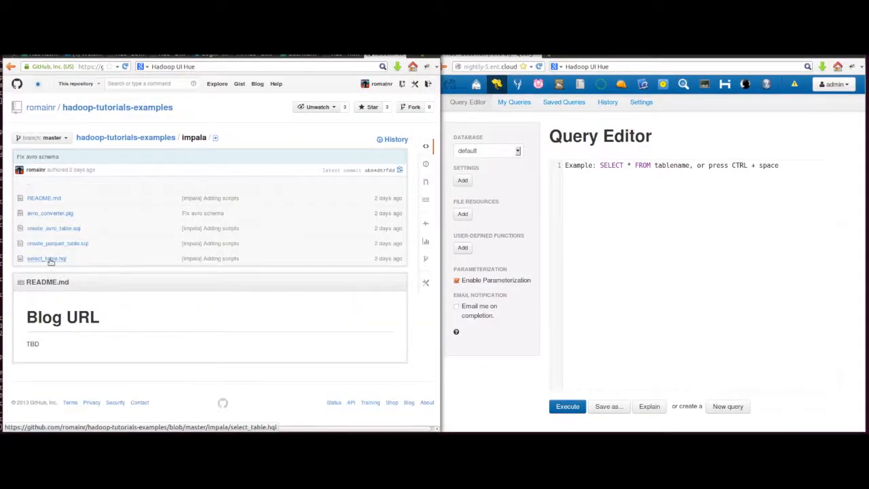
Open select_table.hql from the repository's impala folder.
click(46, 259)
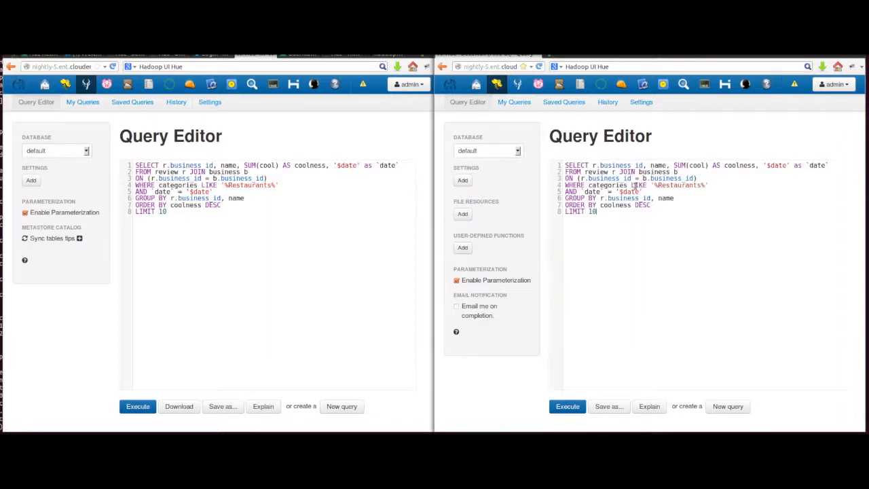
mouse_move(568, 407)
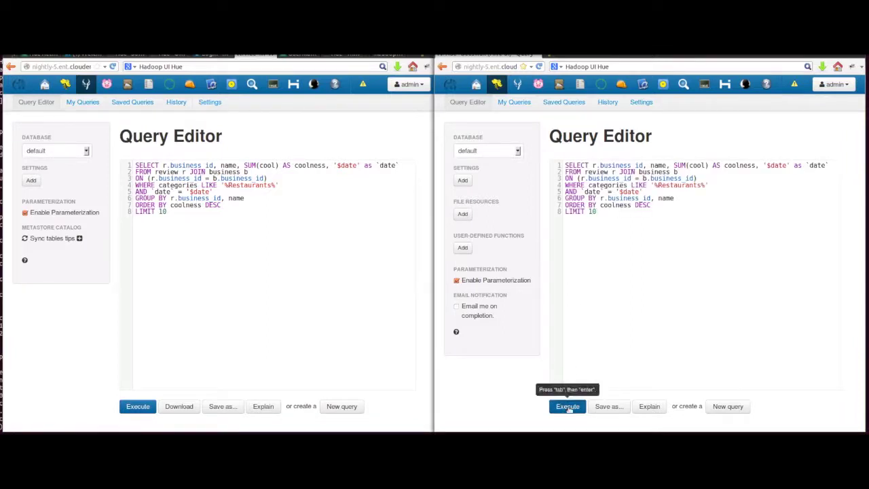
Execute the Yelp coolness query in Hive and Impala with Date parameter 2012-01-01.
click(567, 406)
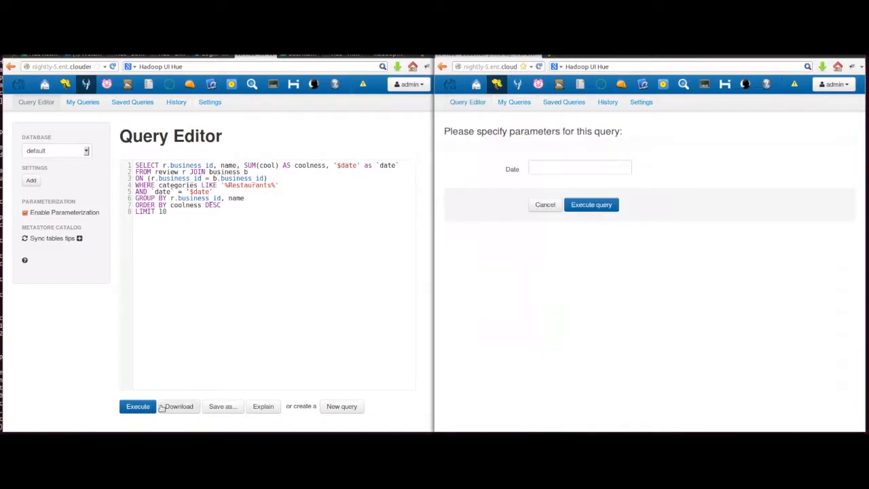
mouse_move(138, 406)
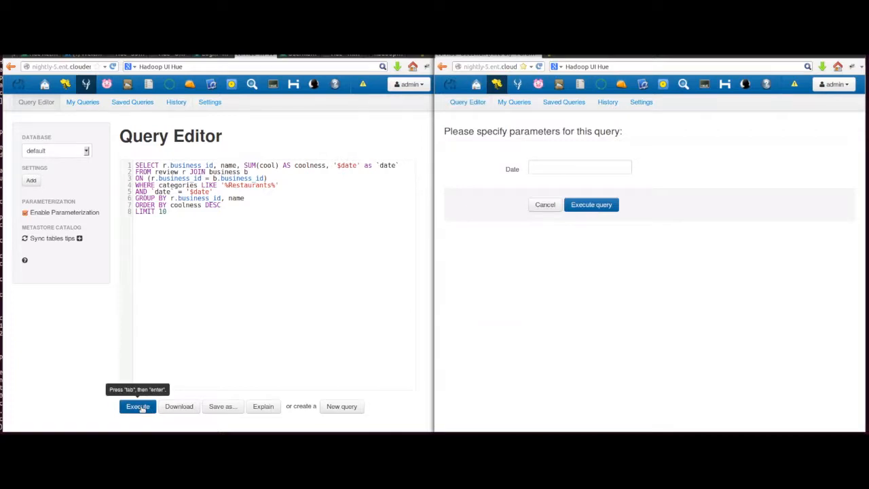
click(579, 167)
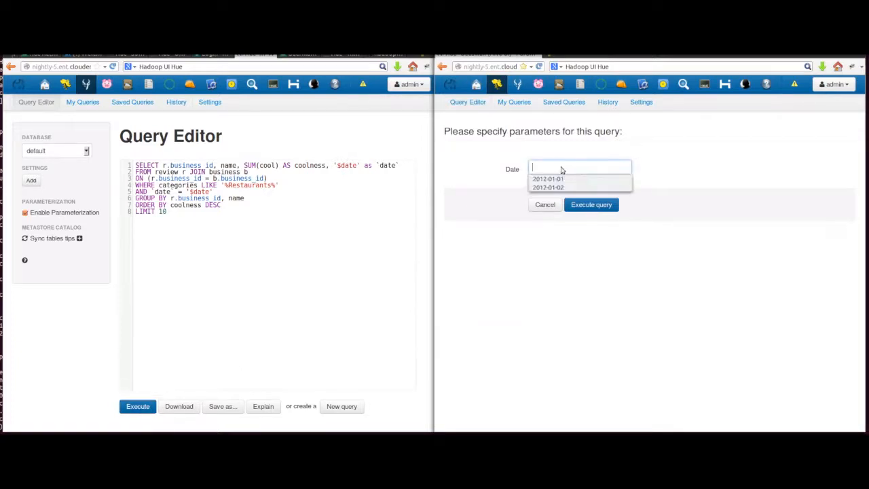
click(548, 179)
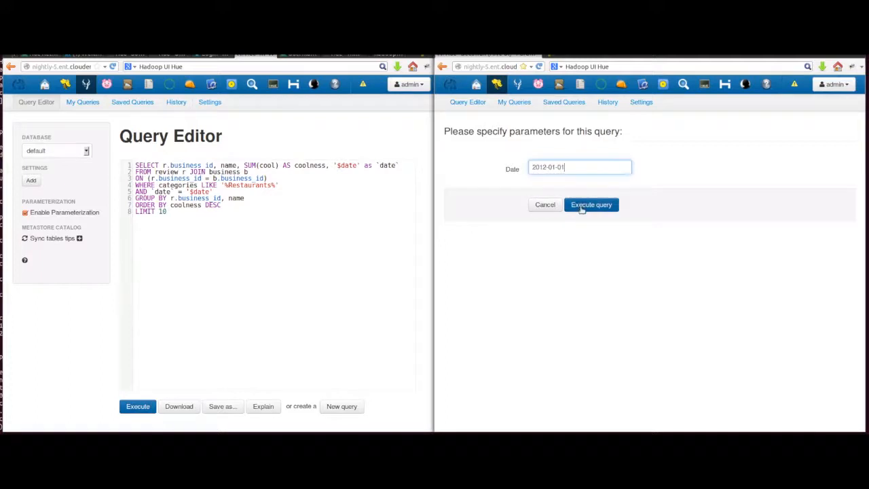
click(591, 204)
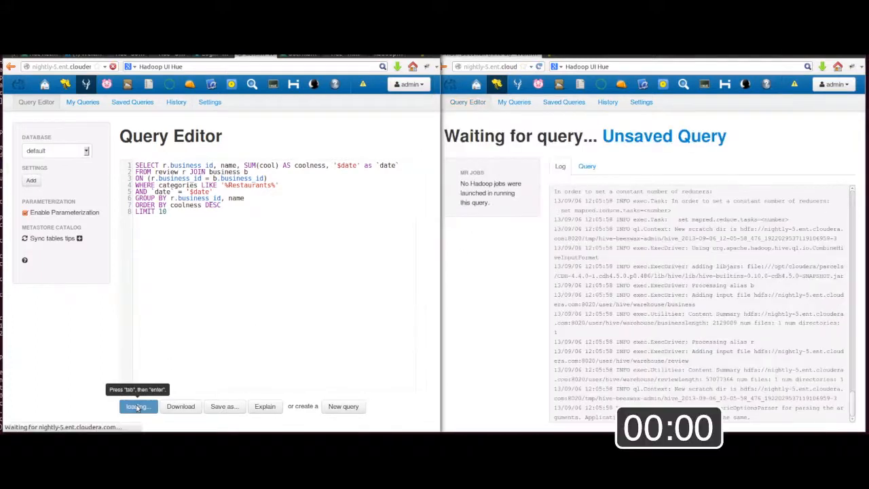
click(137, 406)
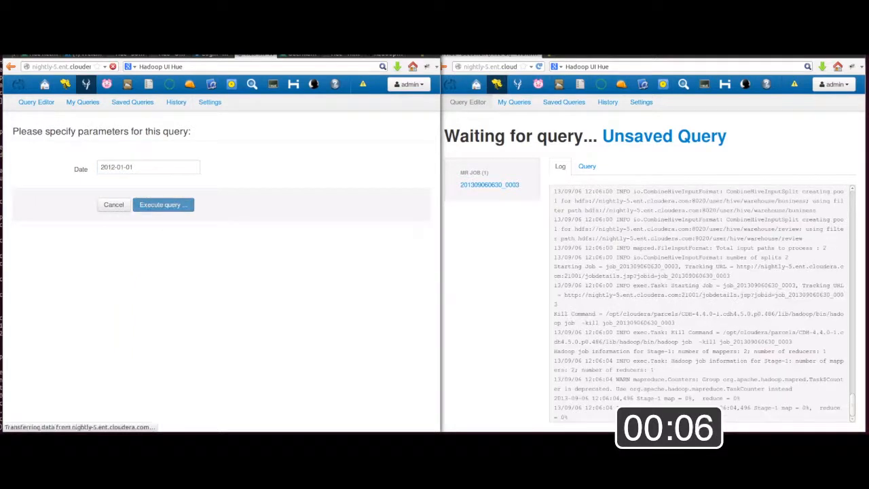
click(163, 204)
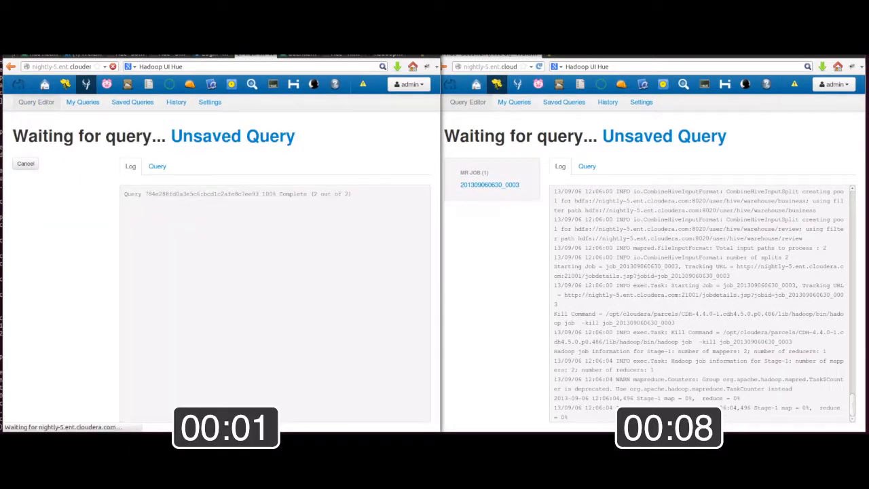